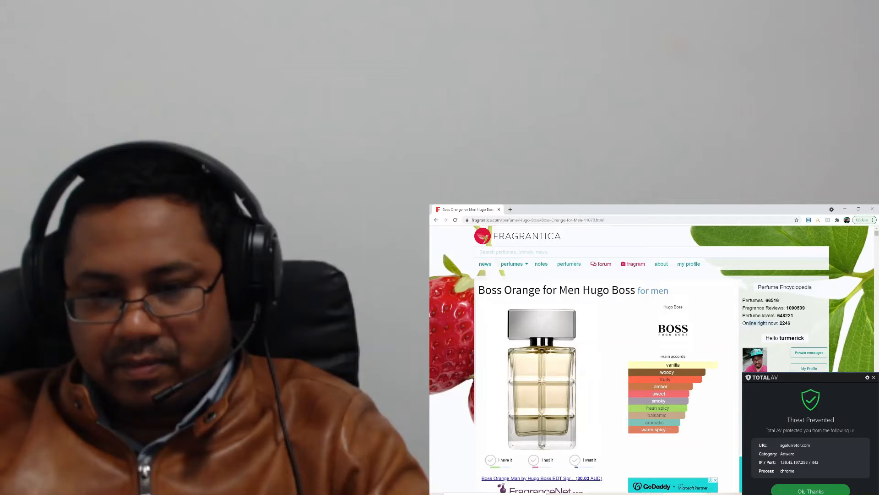
Dismiss the antivirus notification and scroll to the Boss Orange for Men notes description
left_click(810, 490)
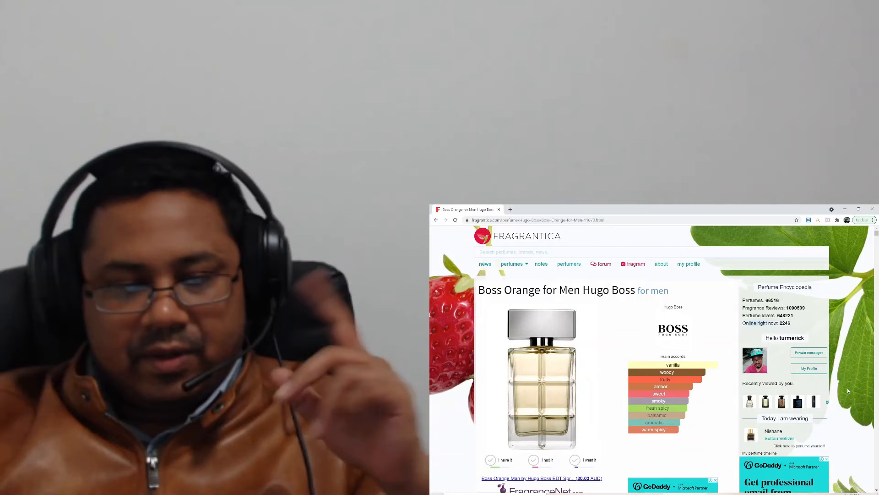
scroll("down", 3)
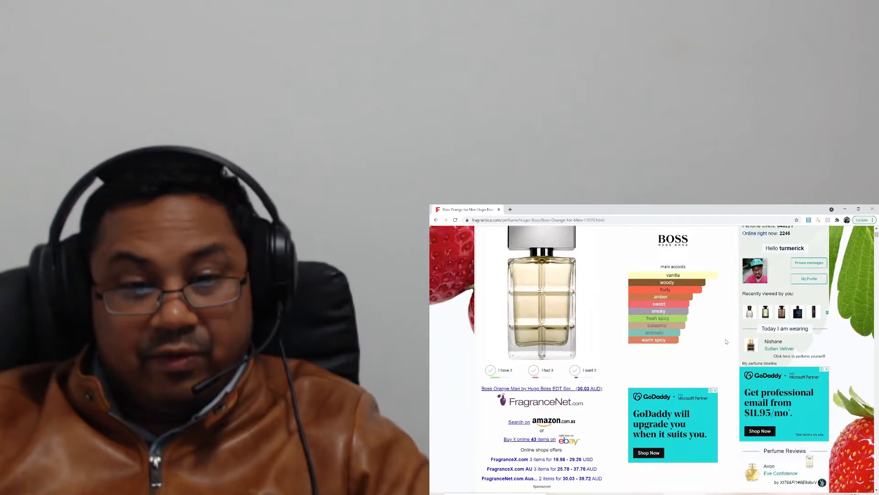
scroll("down", 3)
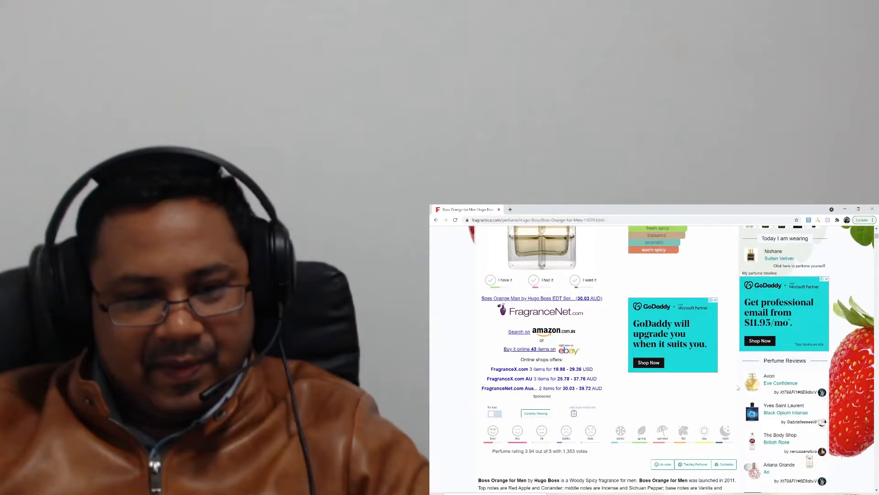
scroll("down", 3)
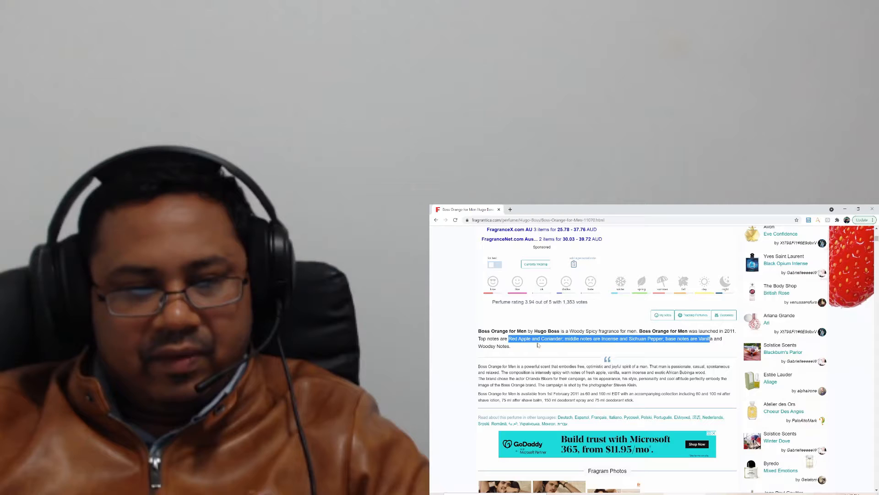
Scroll past the Perfume Pyramid and longevity/sillage stats to the All Reviews By Date section
scroll("down", 3)
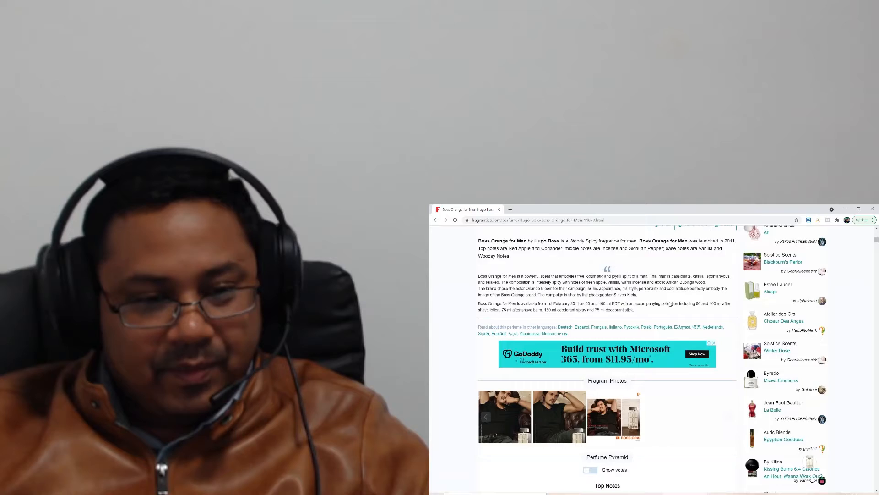
scroll("down", 3)
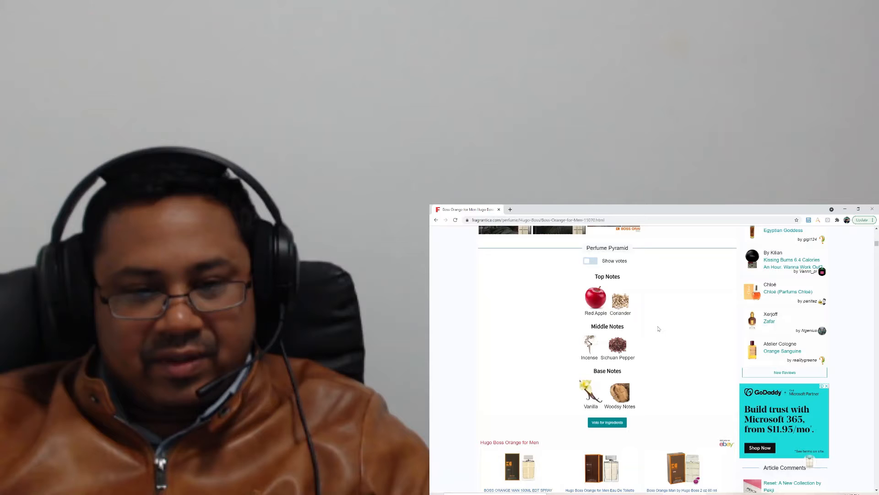
scroll("down", 3)
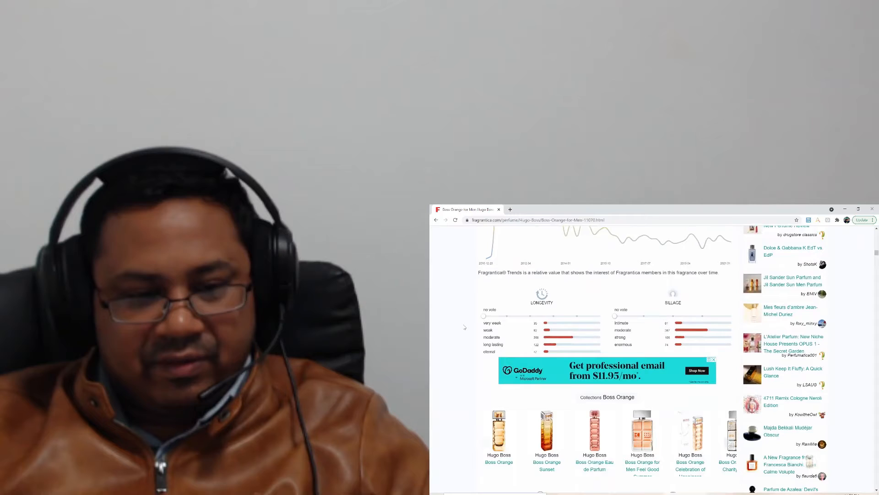
scroll("down", 3)
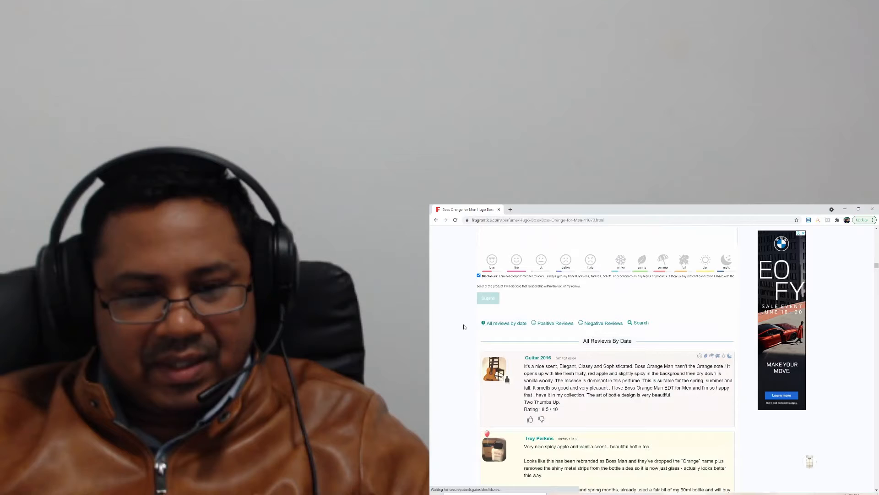
scroll("down", 3)
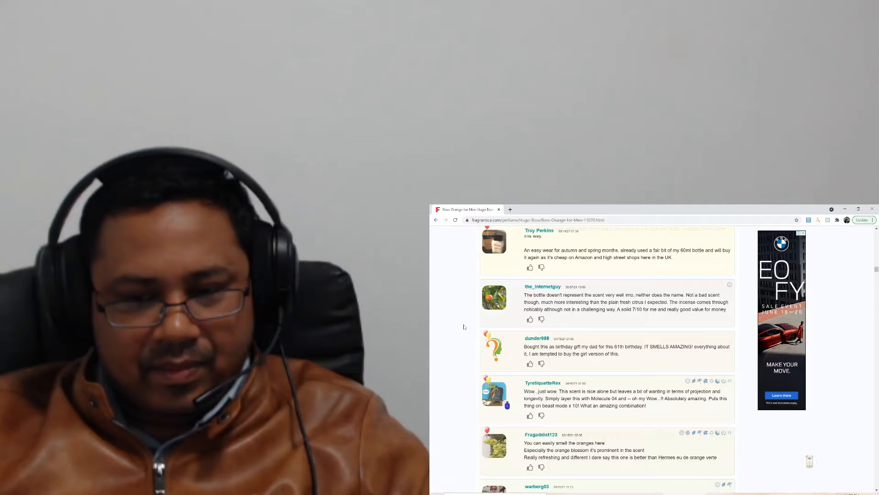
scroll("up", 3)
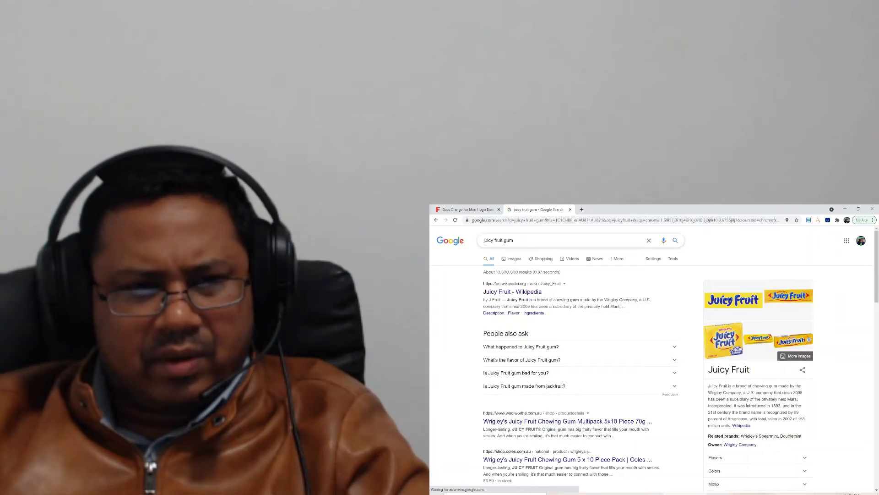
View Google image results for boomer chewing gum, then return to the Boss Orange reviews
left_click(513, 259)
type("boomer")
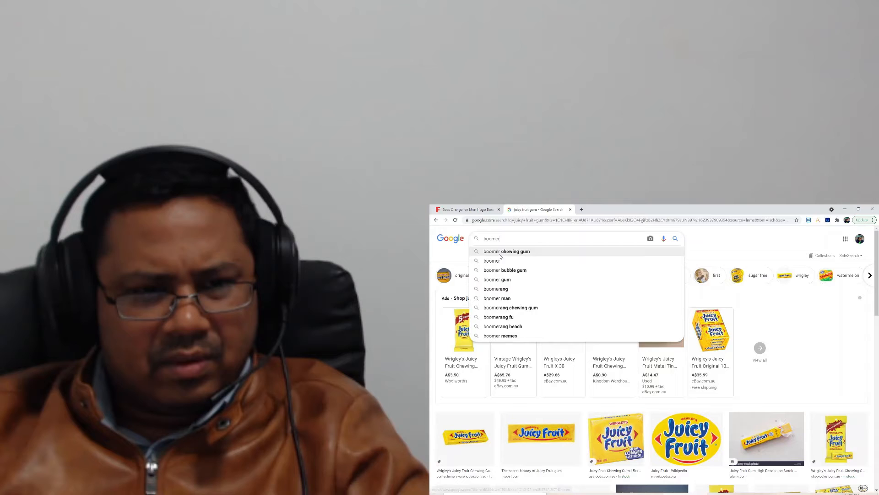
left_click(507, 251)
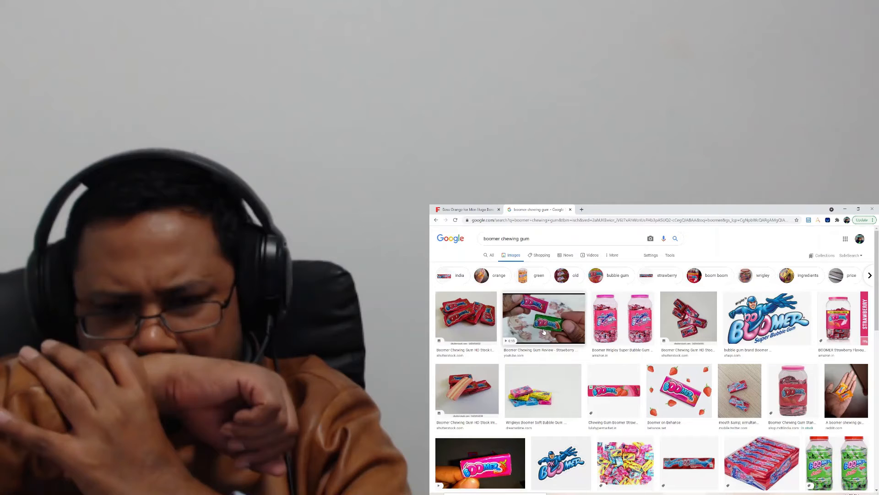
left_click(468, 209)
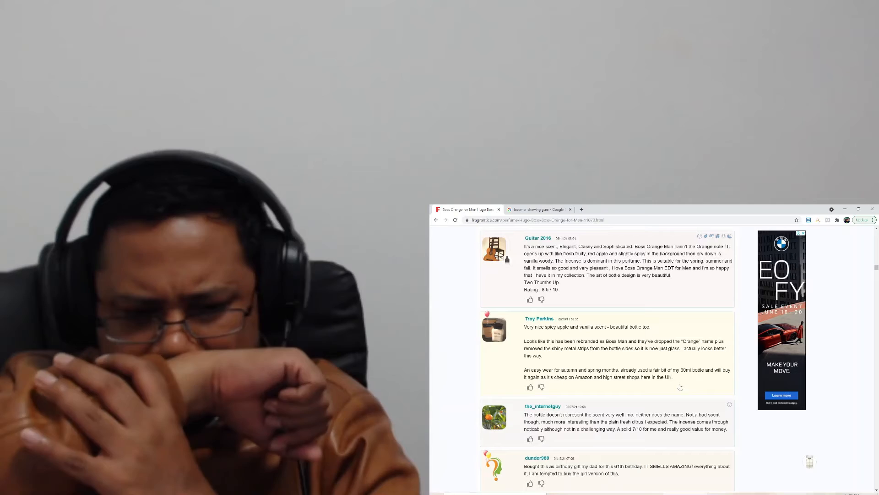
Scroll back up to the Boss Orange for Men description paragraph and Fragram Photos
scroll("up", 3)
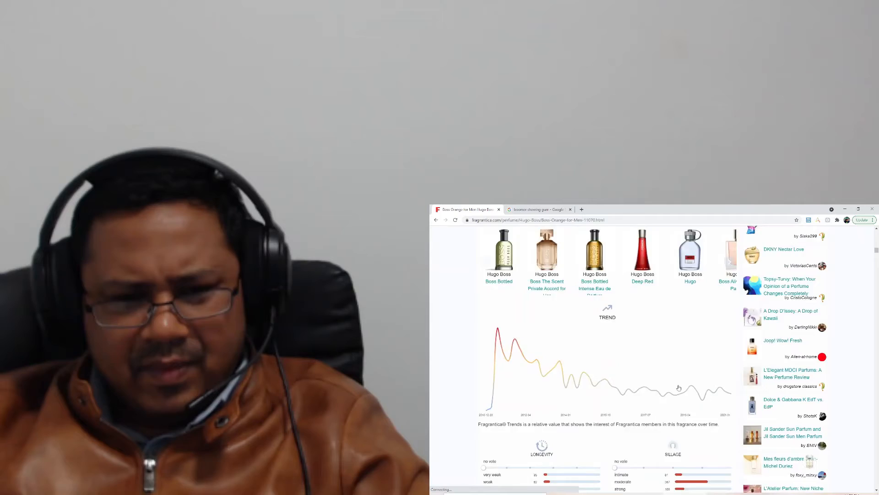
scroll("up", 3)
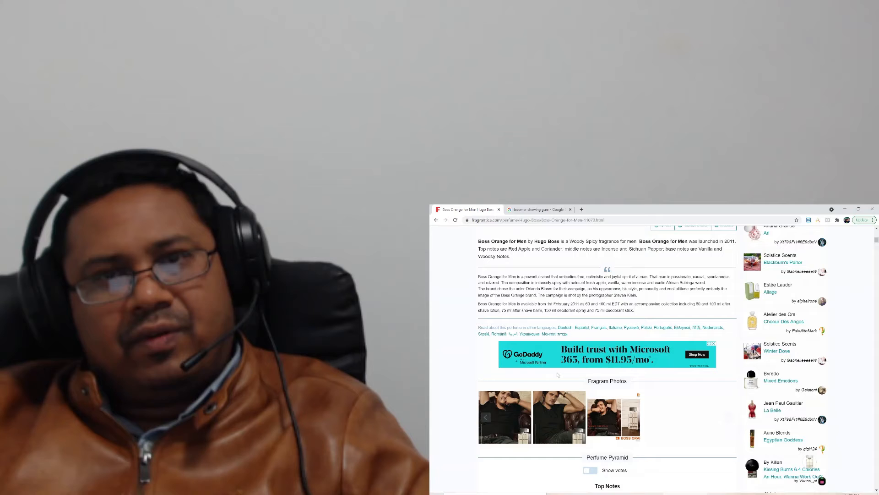
Search Google Images for 'jackfruit', 'steam' and 'iron steam', then return to Boss Orange for Men
left_click(537, 209)
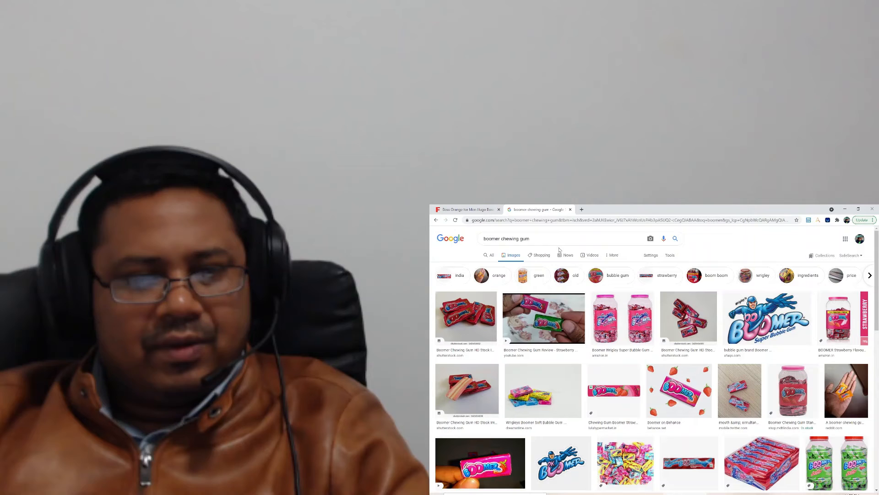
type("jackfruit")
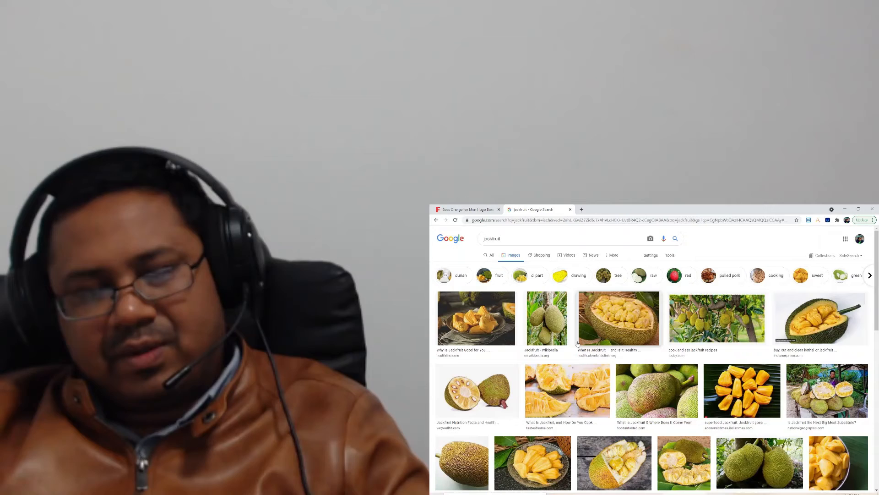
type("steam")
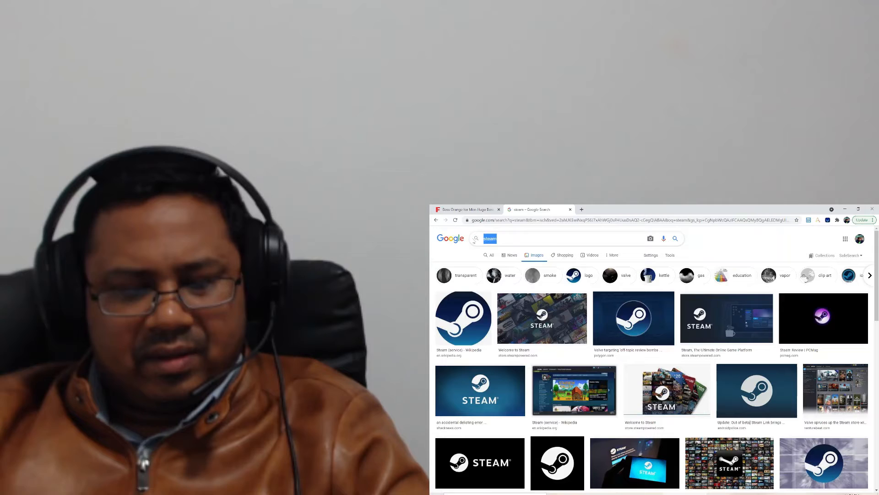
type("iron steam")
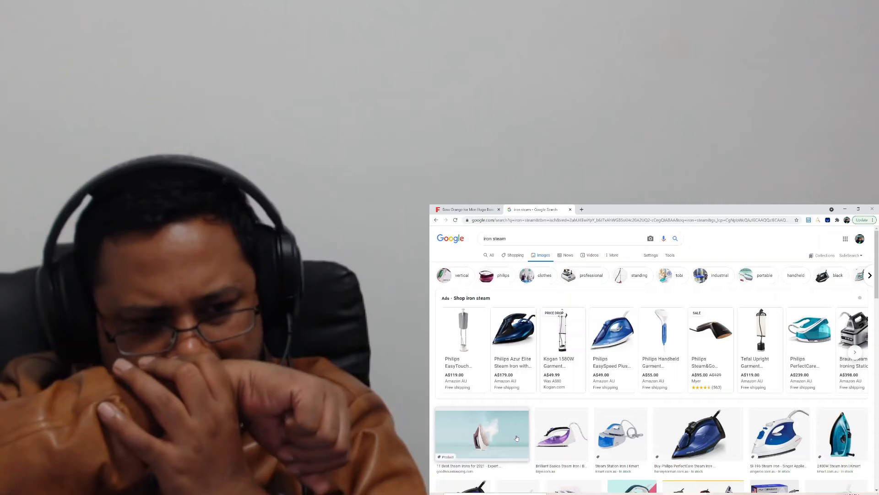
left_click(465, 208)
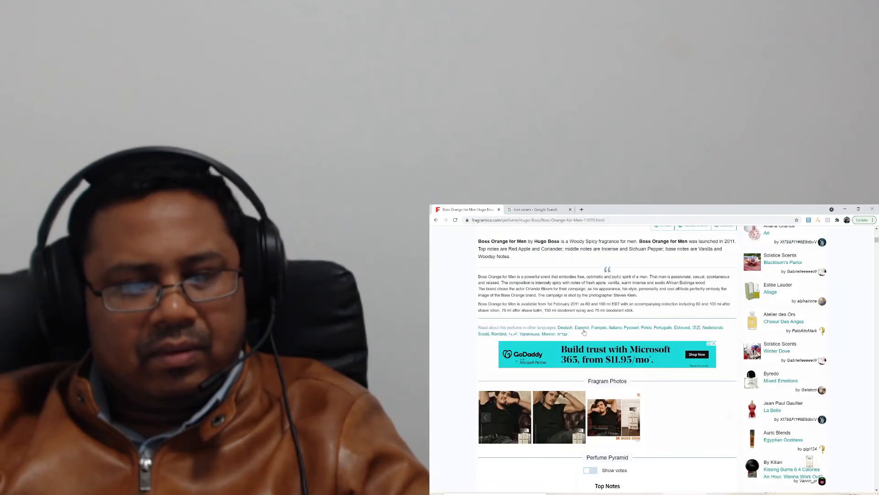
scroll("up", 3)
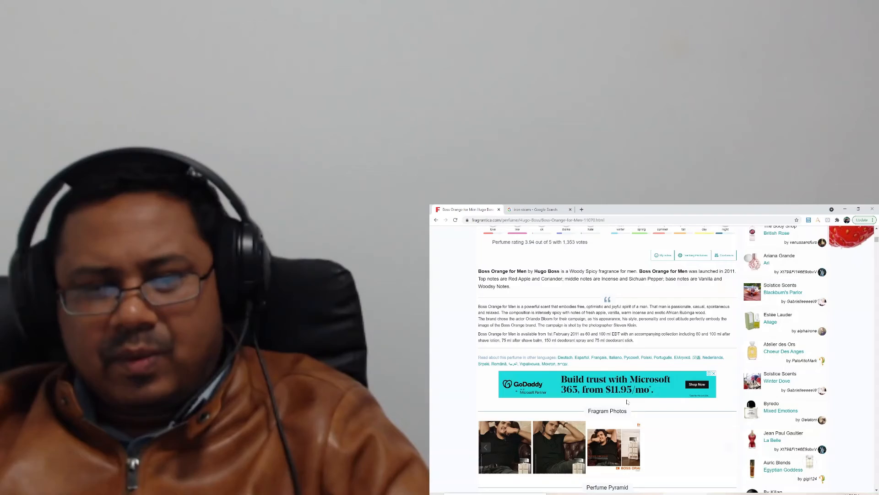
Scroll the Google results for 'mercedes benz club fragrantica'
scroll("down", 3)
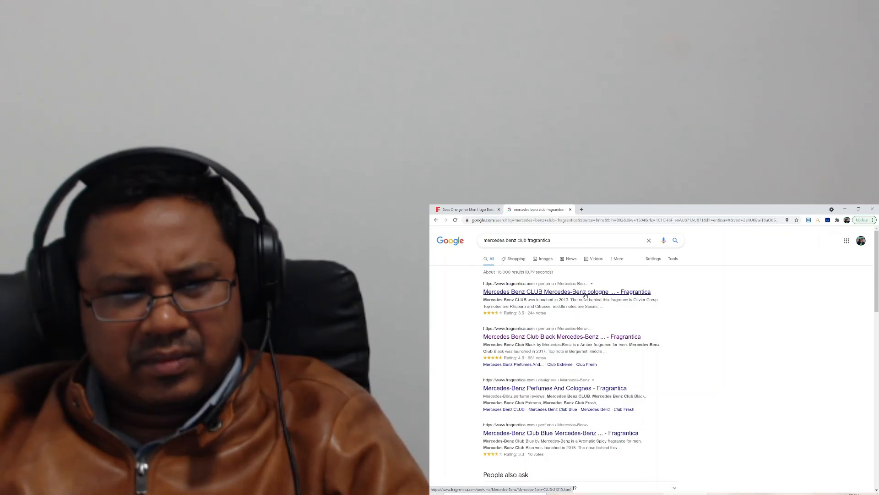
Open the Mercedes Benz CLUB Fragrantica result and flip between its pyramid and Boss Orange's
left_click(564, 292)
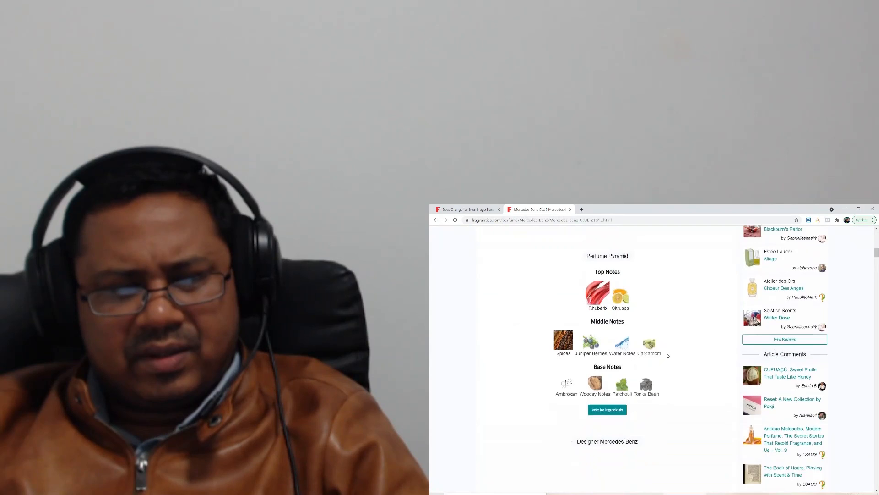
scroll("down", 3)
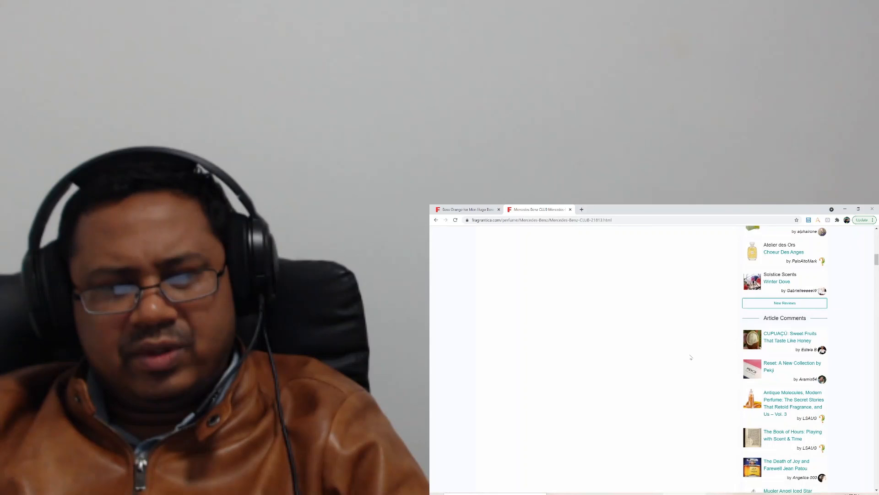
left_click(465, 209)
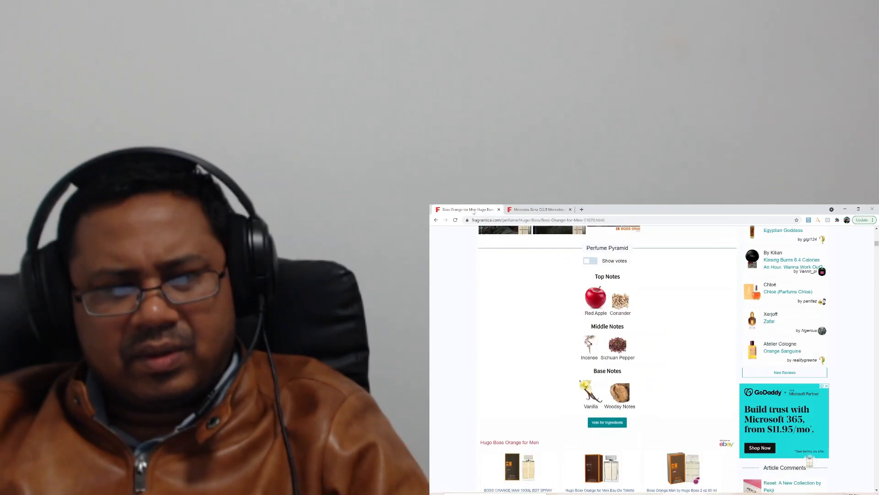
mouse_move(538, 208)
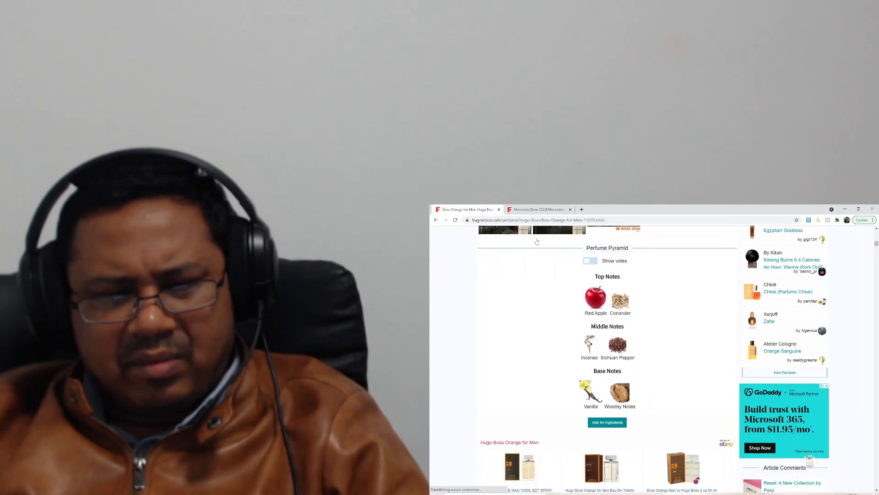
left_click(536, 209)
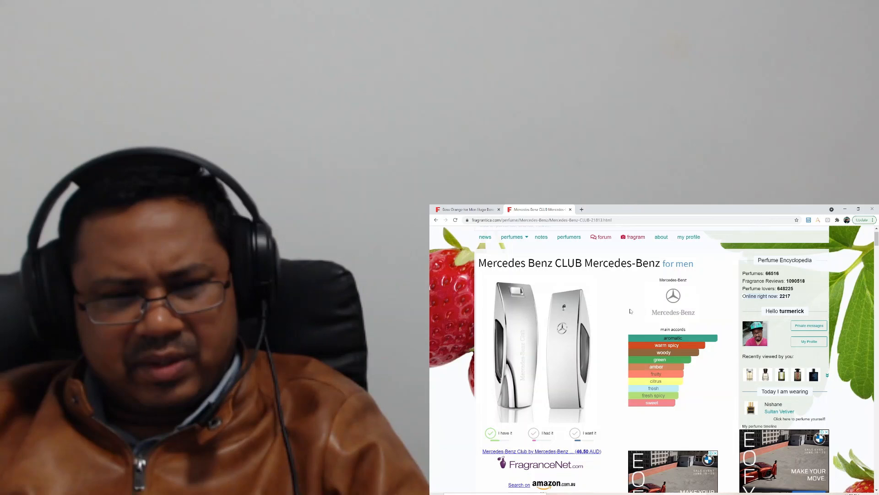
left_click(465, 208)
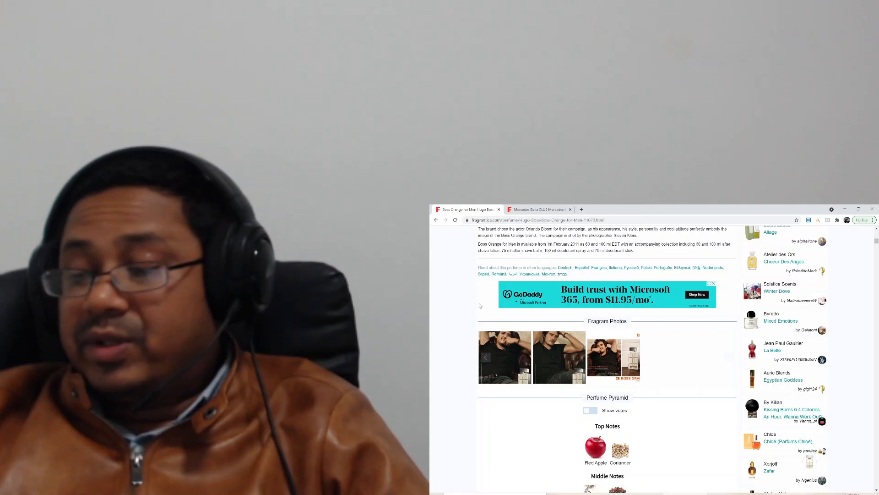